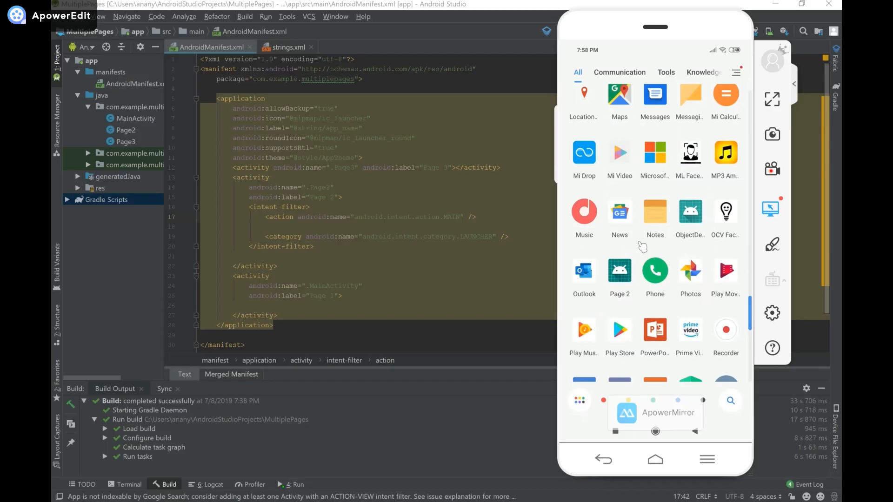
pyautogui.moveTo(569, 244)
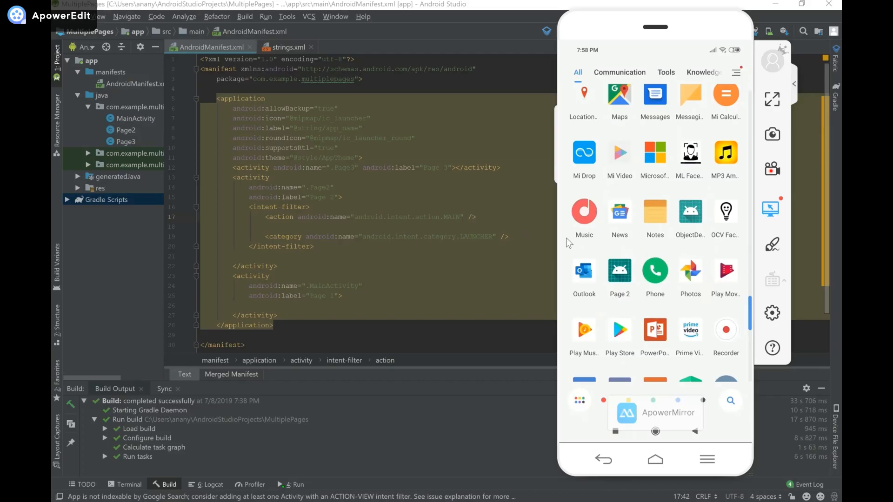
# - Delete the android:label="Page 2" line from the Page2 activity in AndroidManifest.xml
pyautogui.scroll(-3)
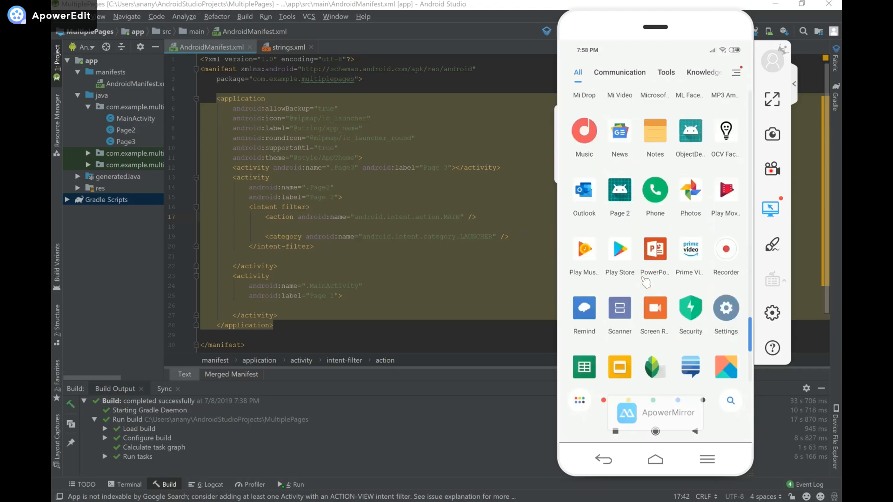
pyautogui.scroll(-3)
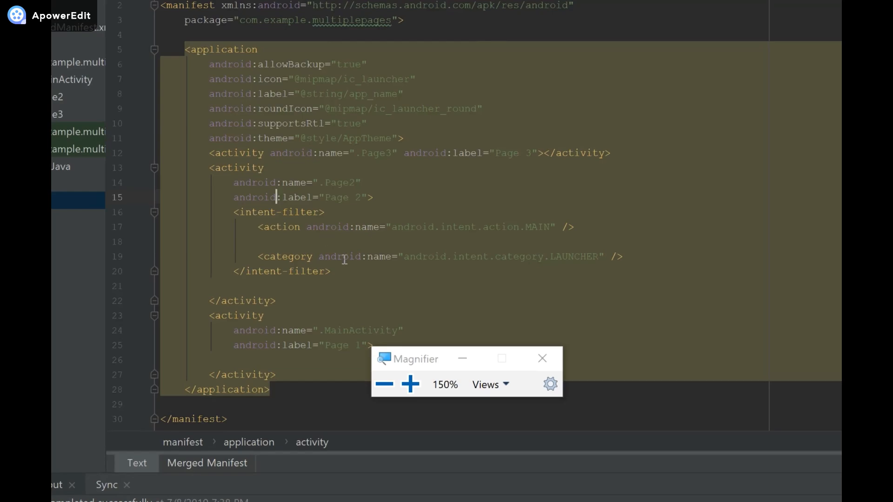
pyautogui.moveTo(397, 306)
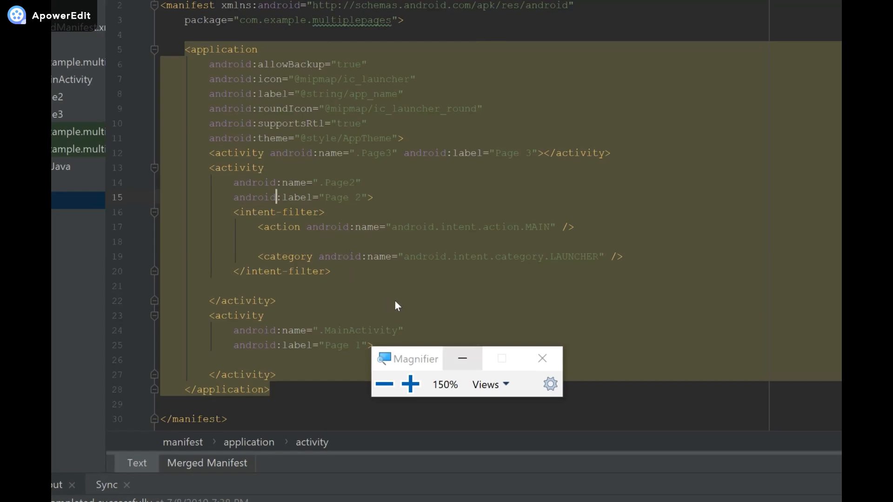
pyautogui.click(542, 358)
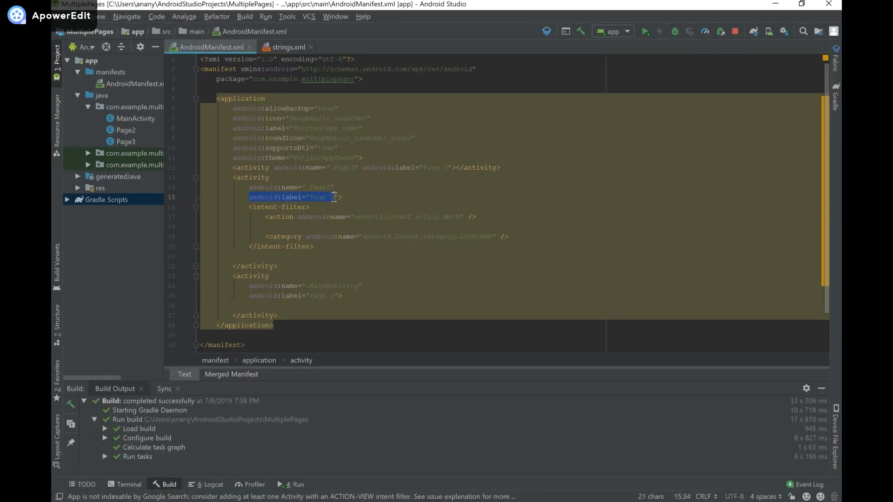
pyautogui.press('Delete')
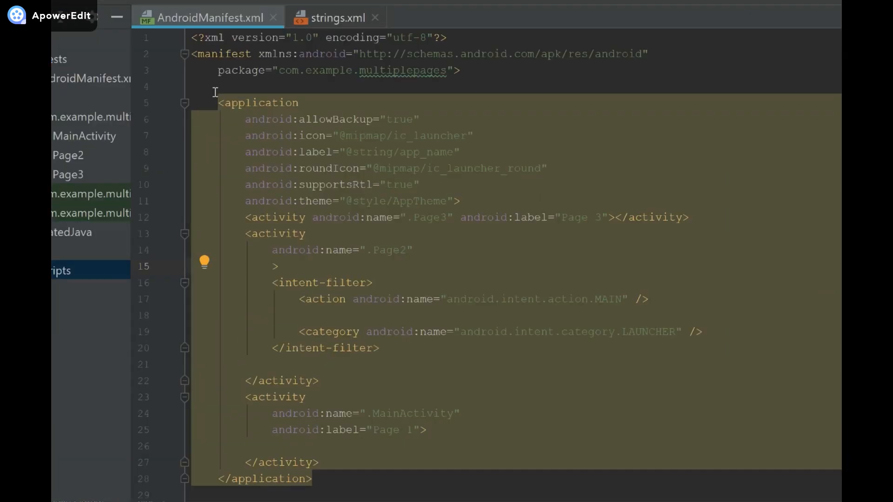
pyautogui.scroll(-3)
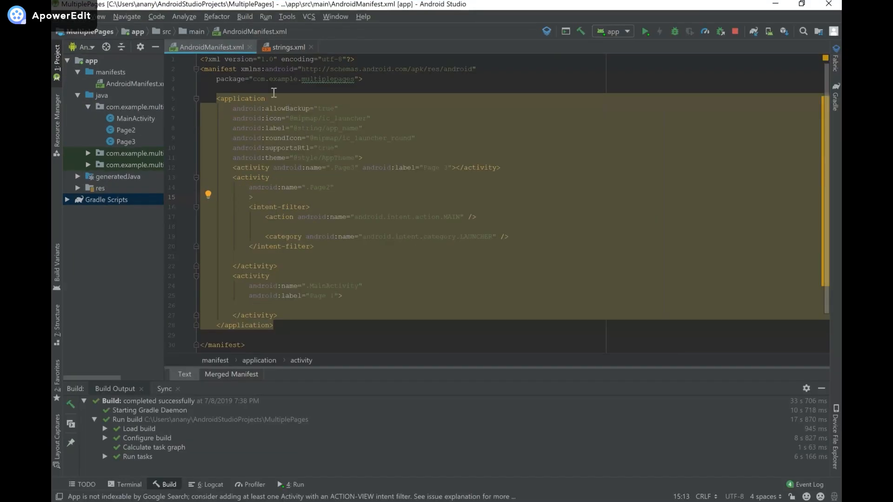
pyautogui.click(287, 48)
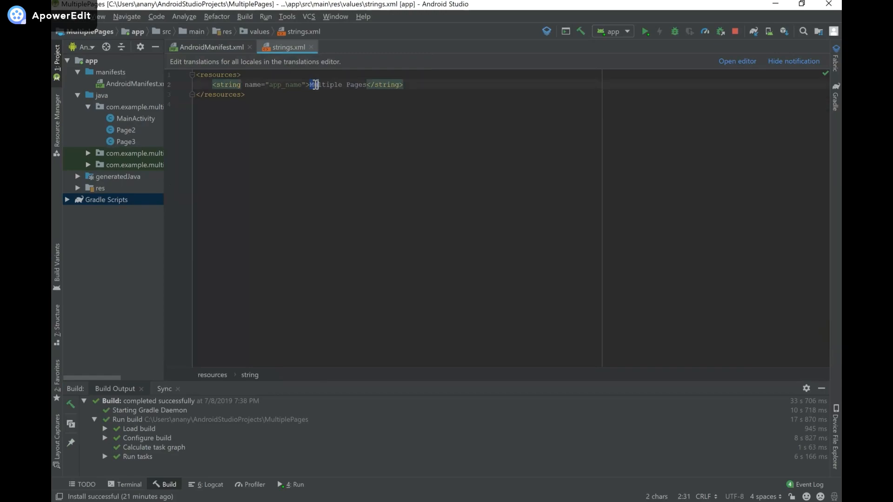
# - Change the app_name string value from 'Multiple Pages' to 'Pages' in strings.xml
pyautogui.doubleClick(325, 84)
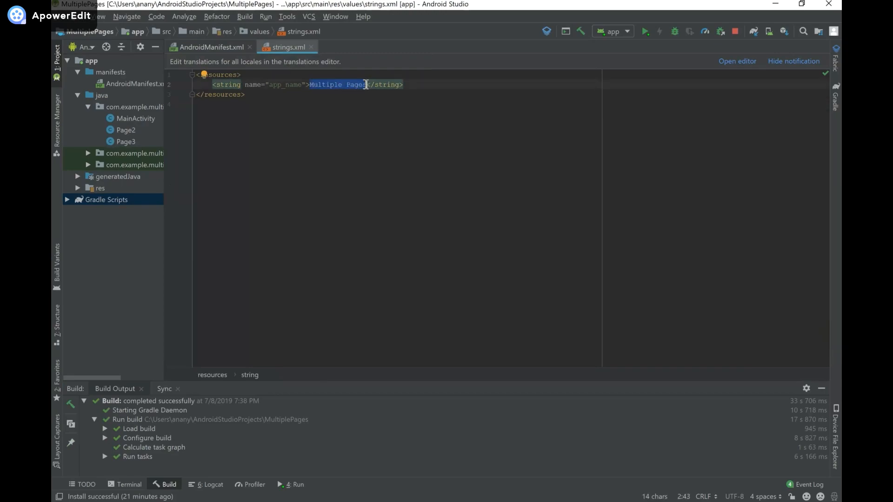
pyautogui.write('Pages')
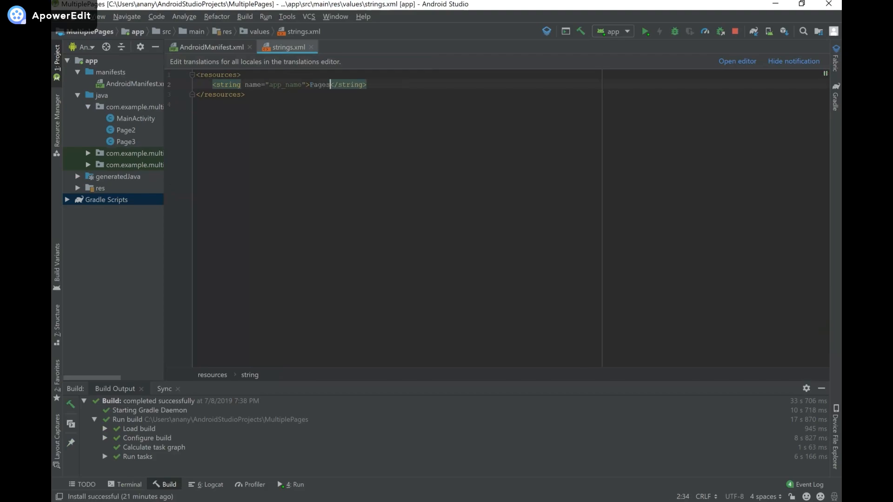
pyautogui.click(211, 48)
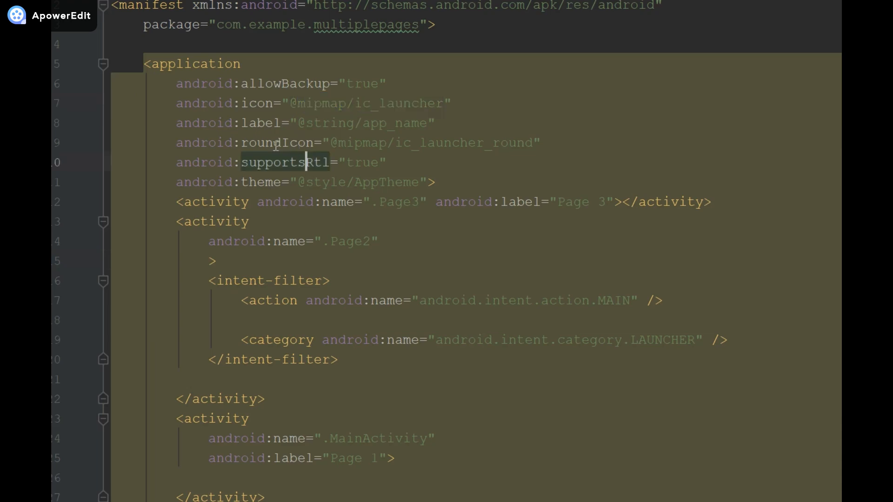
pyautogui.moveTo(292, 137)
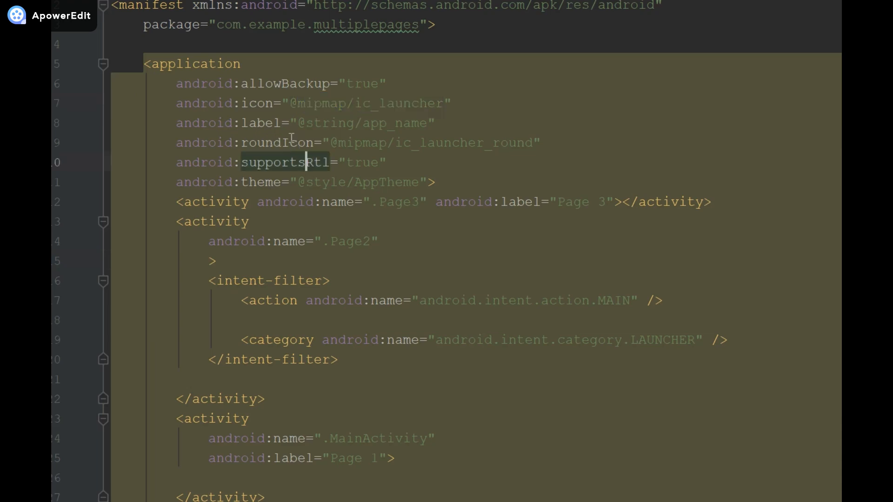
pyautogui.moveTo(274, 124)
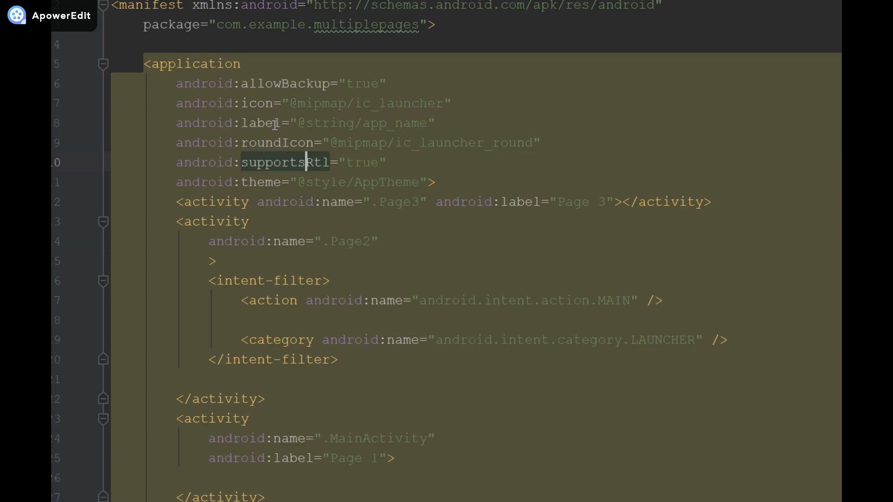
pyautogui.moveTo(268, 137)
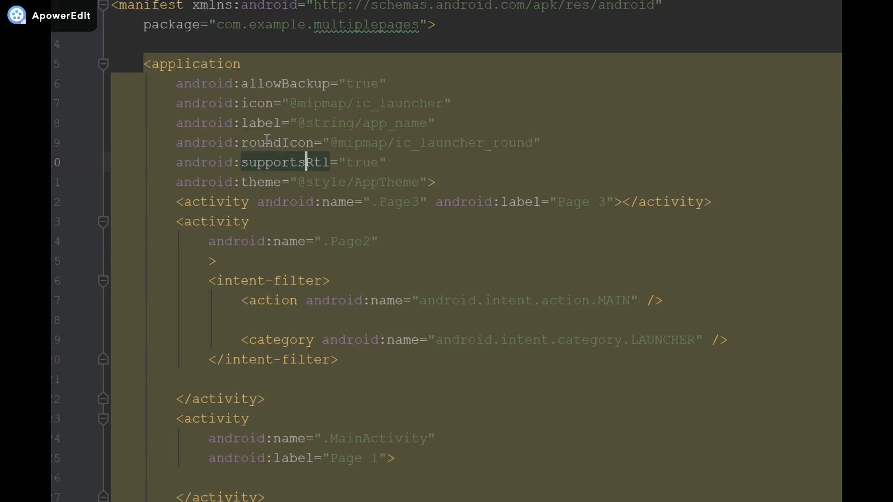
pyautogui.doubleClick(301, 142)
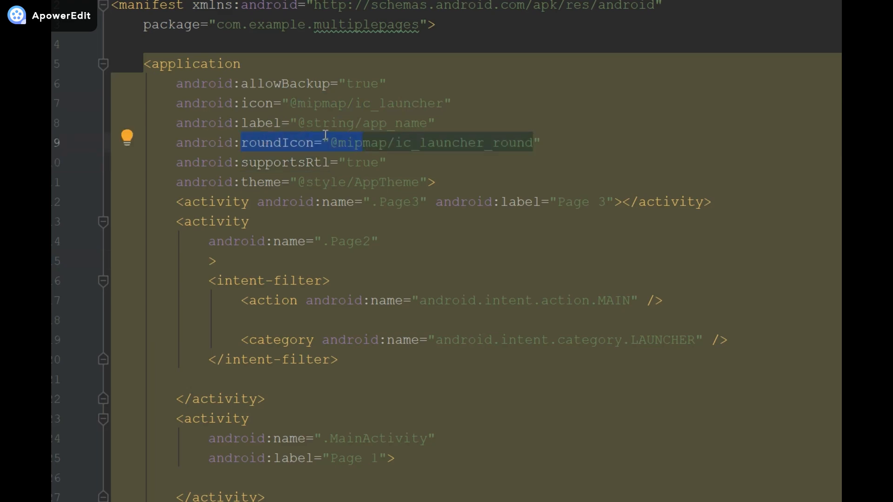
pyautogui.moveTo(234, 138)
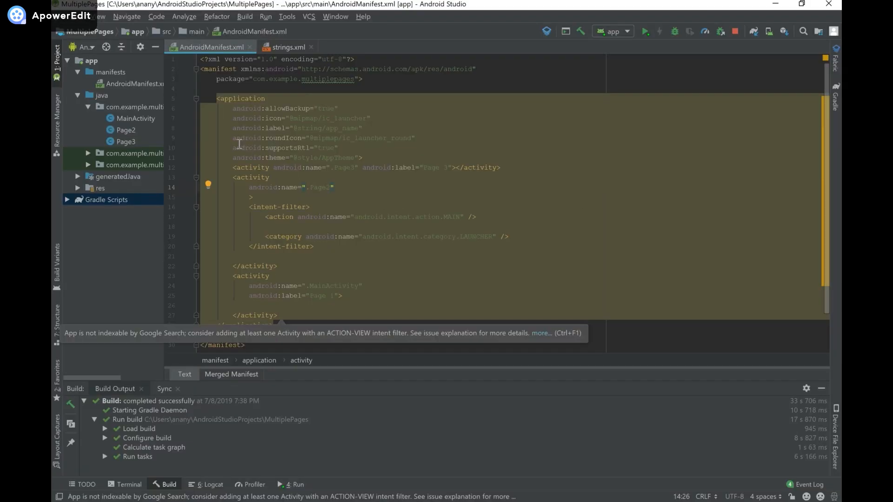
pyautogui.moveTo(234, 138); pyautogui.dragTo(339, 147)
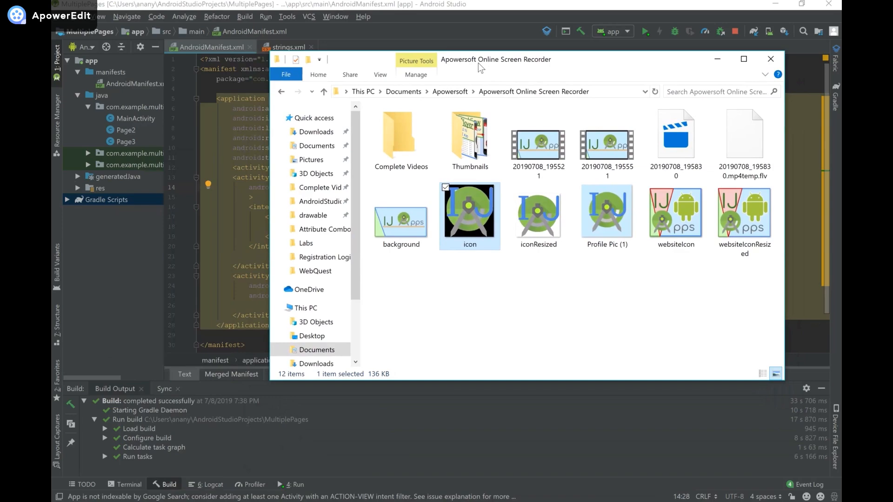
pyautogui.moveTo(464, 248)
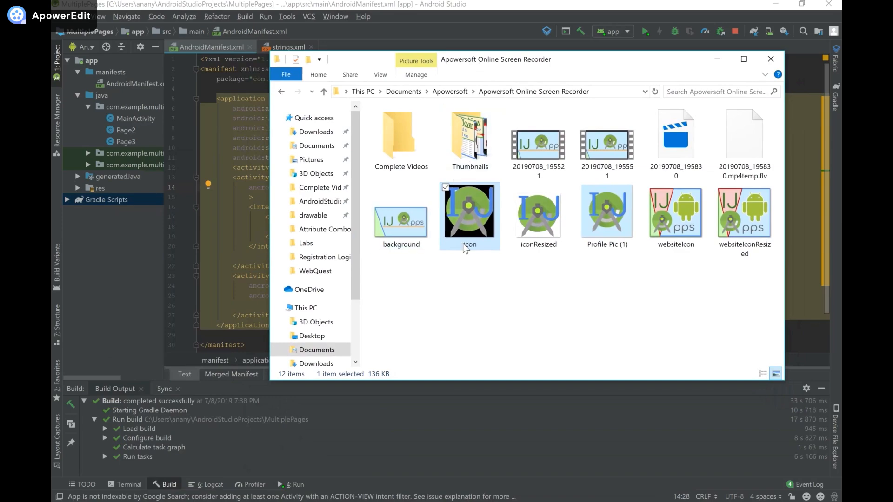
pyautogui.moveTo(466, 225)
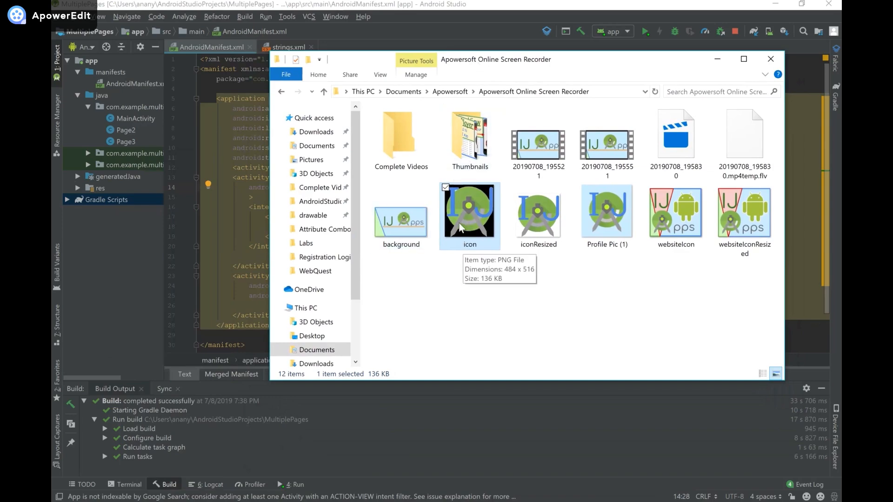
pyautogui.moveTo(365, 196)
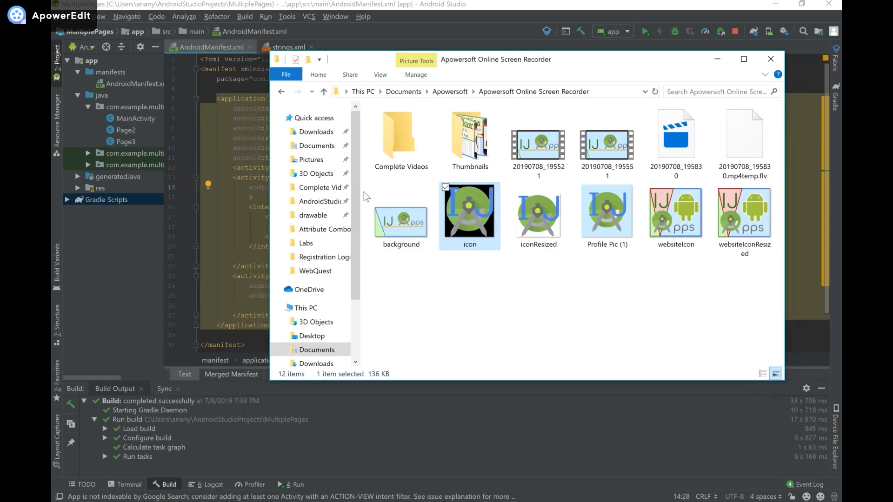
# - Paste icon.png into the project's res/drawable folder, confirming the destination and copy
pyautogui.click(771, 58)
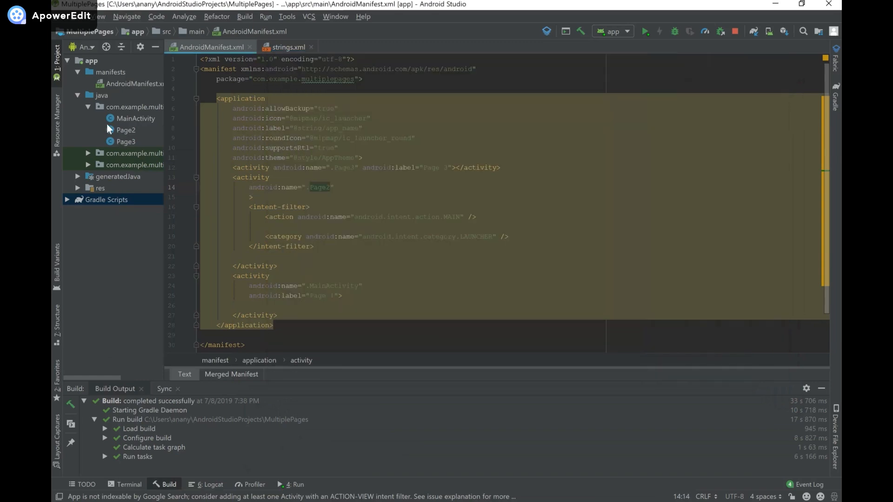
pyautogui.click(101, 188)
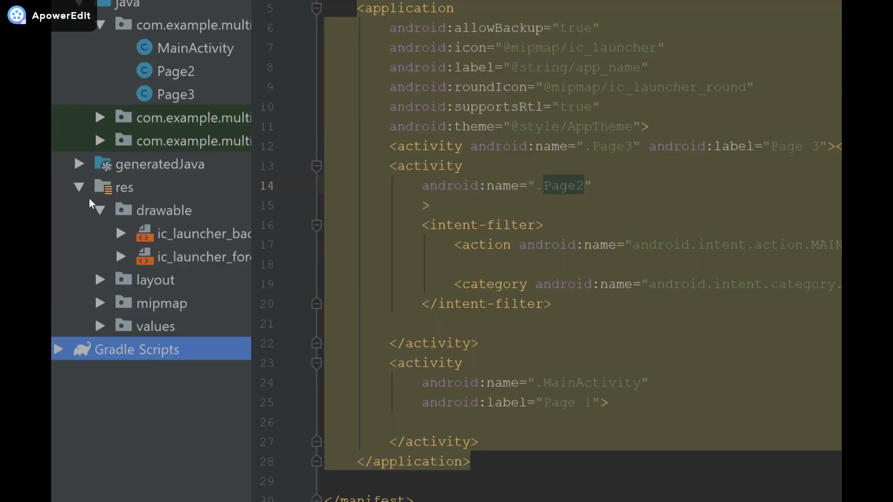
pyautogui.click(165, 210)
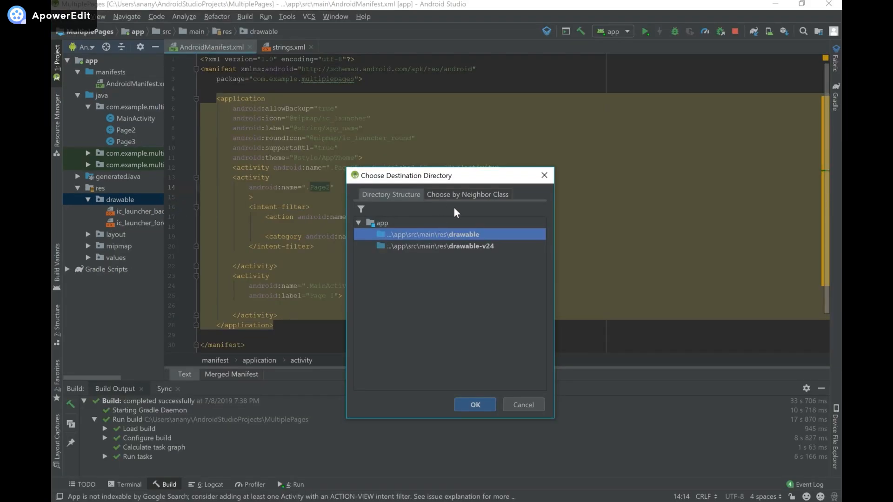
pyautogui.click(475, 404)
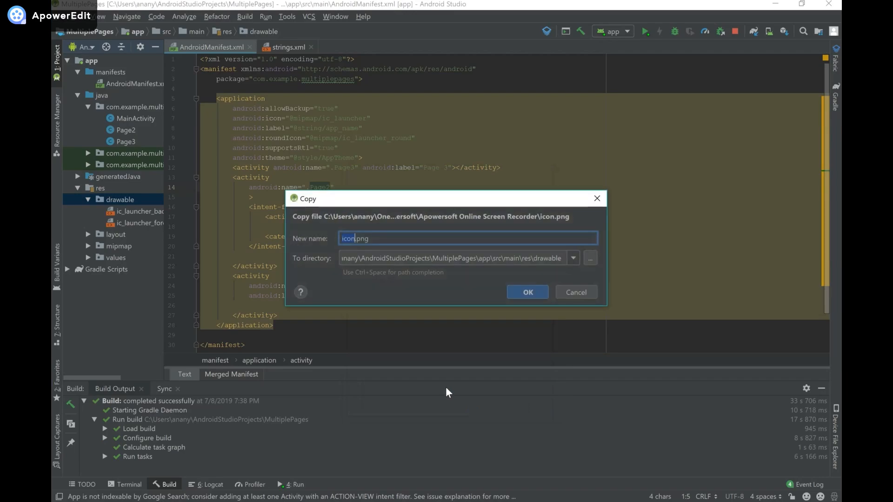
pyautogui.moveTo(527, 292)
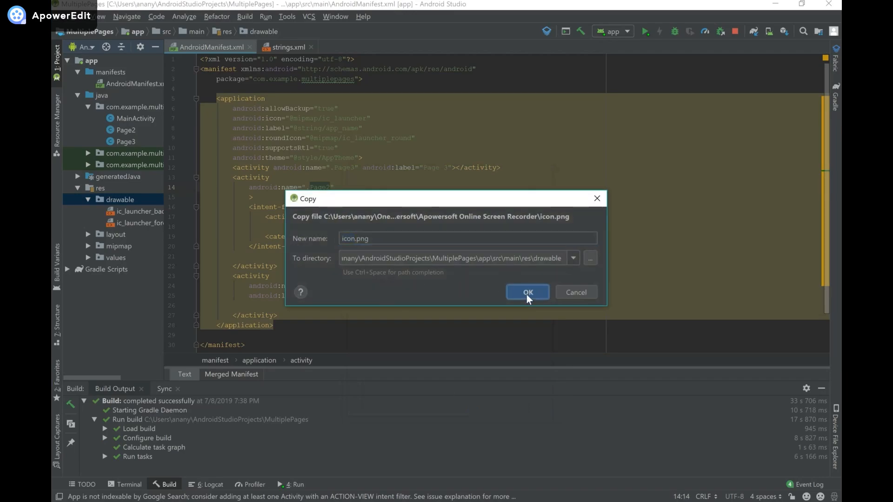
pyautogui.click(526, 292)
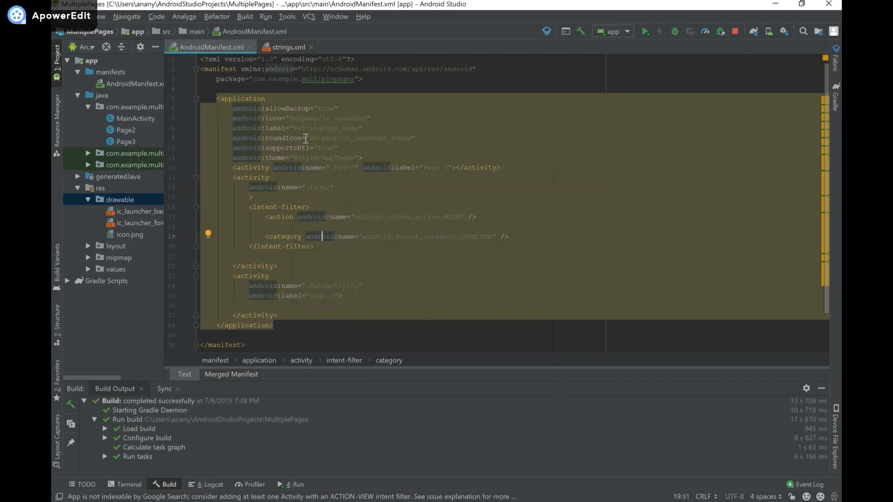
pyautogui.doubleClick(329, 118)
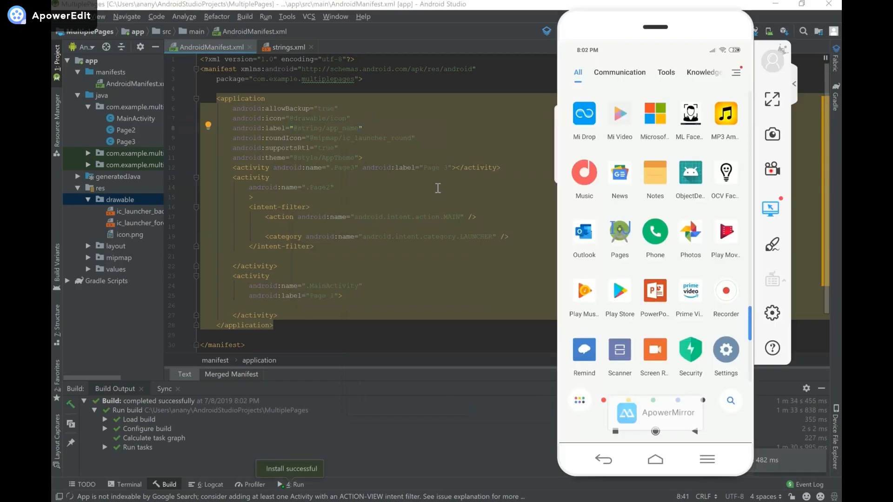
pyautogui.moveTo(626, 252)
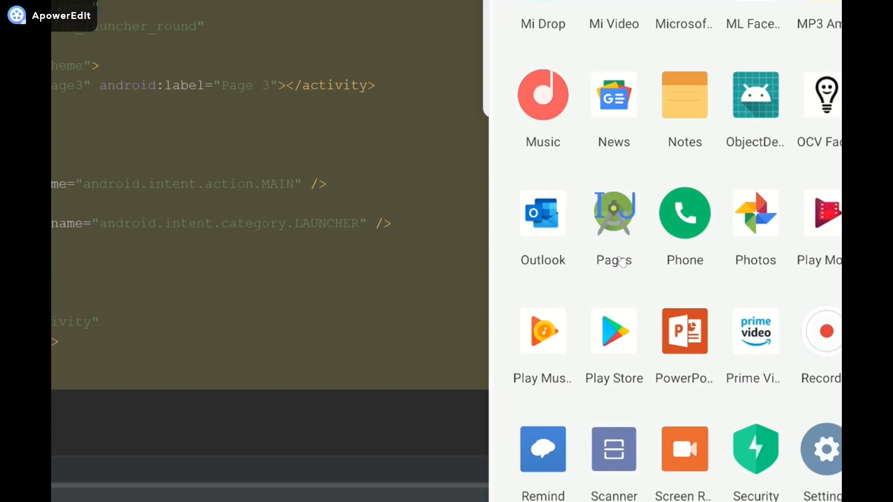
pyautogui.moveTo(624, 249)
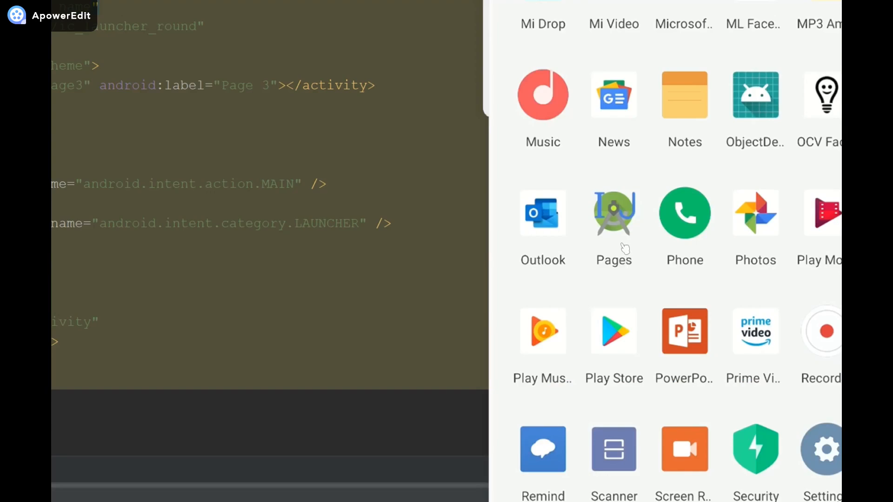
pyautogui.moveTo(619, 232)
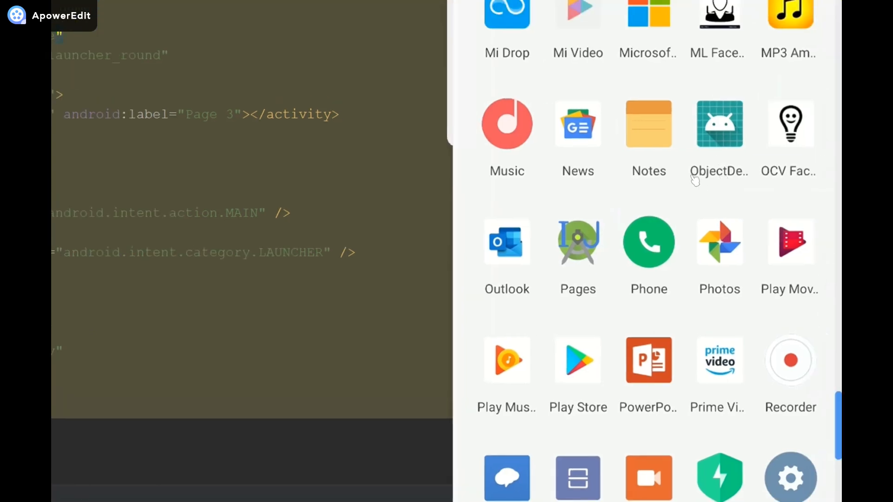
pyautogui.moveTo(609, 248)
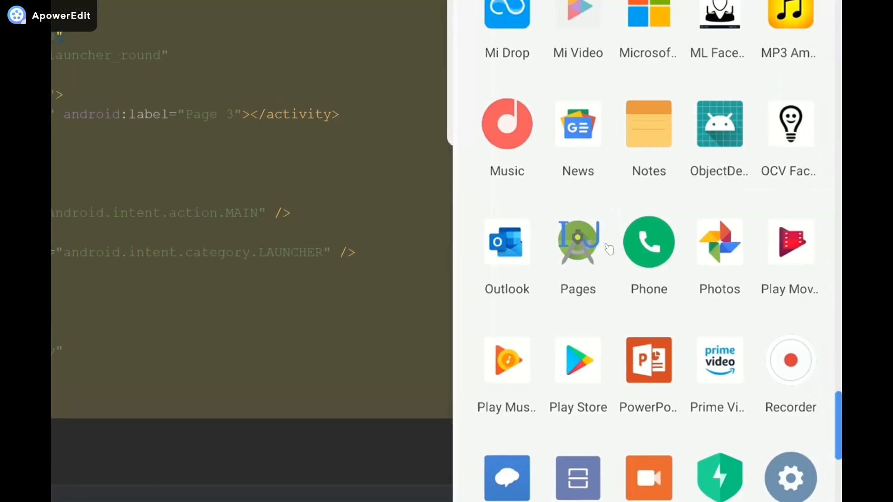